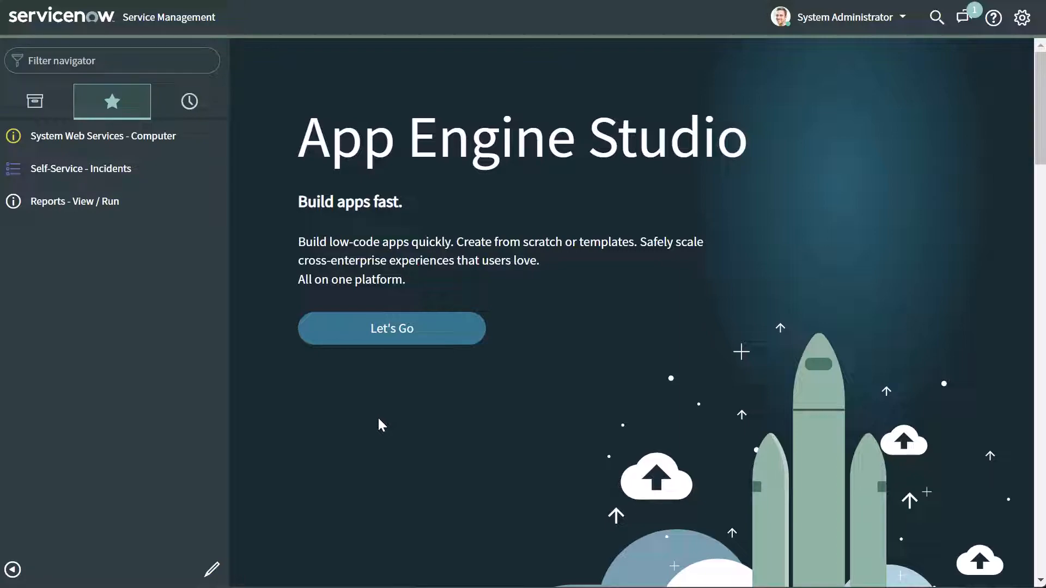
{"action": "mouse_move", "coordinate": [1021, 18]}
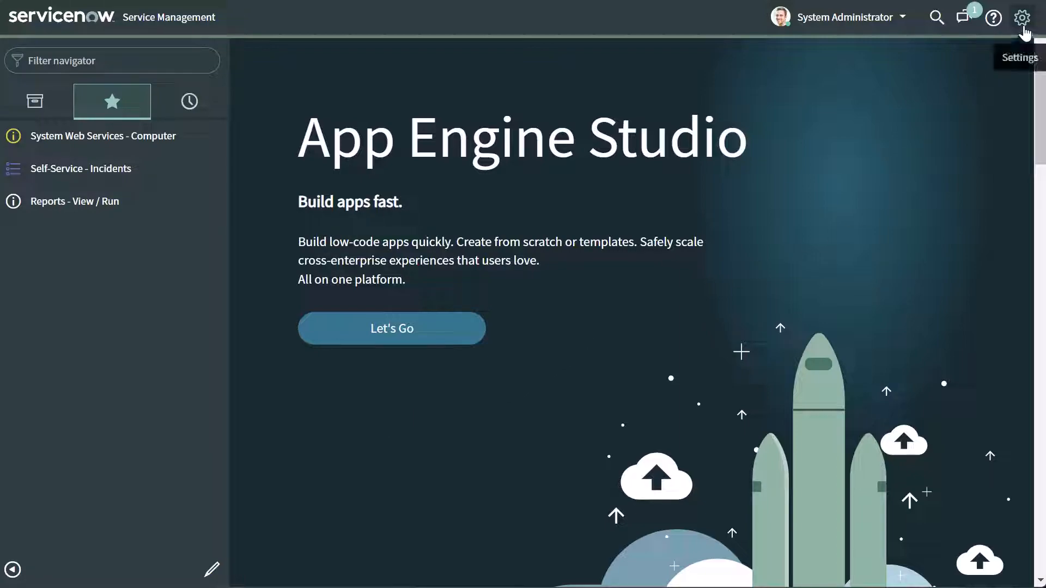
- Bring up System Settings from the header gear icon
{"action": "left_click", "coordinate": [1022, 18]}
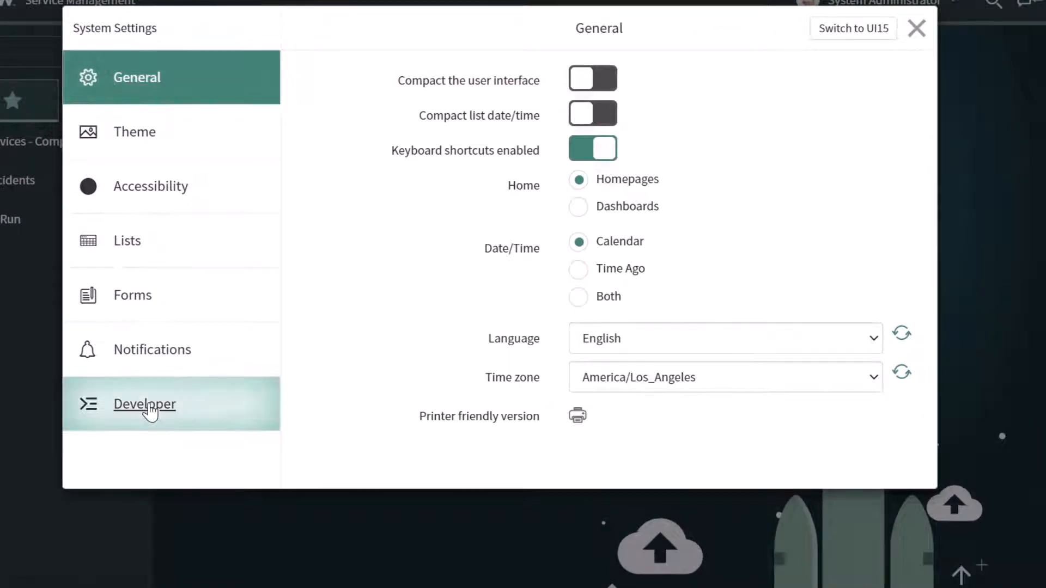
- Enable 'Show application picker in header' in Developer settings and close the dialog
{"action": "left_click", "coordinate": [144, 403]}
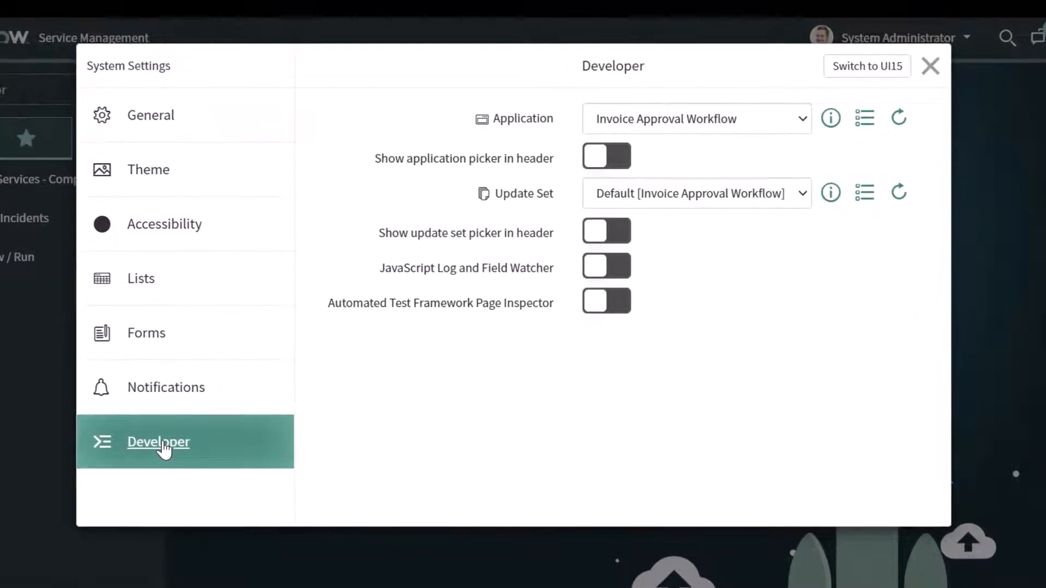
{"action": "mouse_move", "coordinate": [440, 173]}
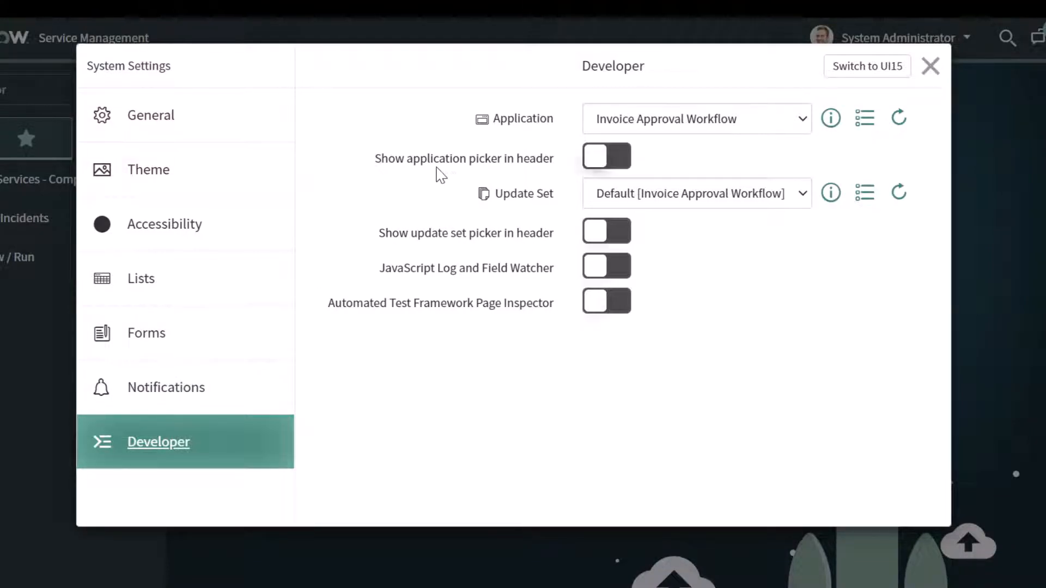
{"action": "mouse_move", "coordinate": [524, 174]}
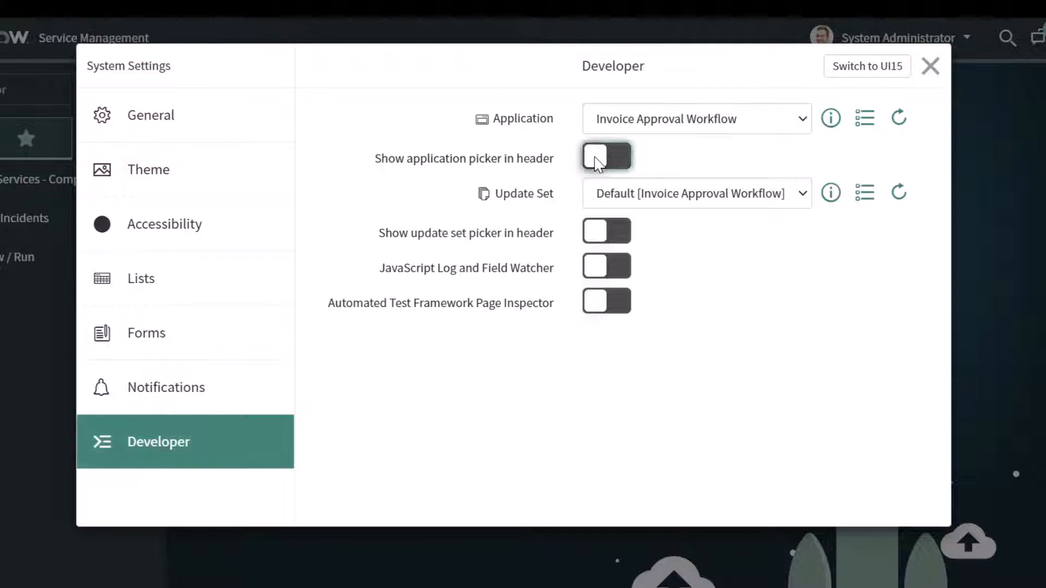
{"action": "left_click", "coordinate": [606, 158]}
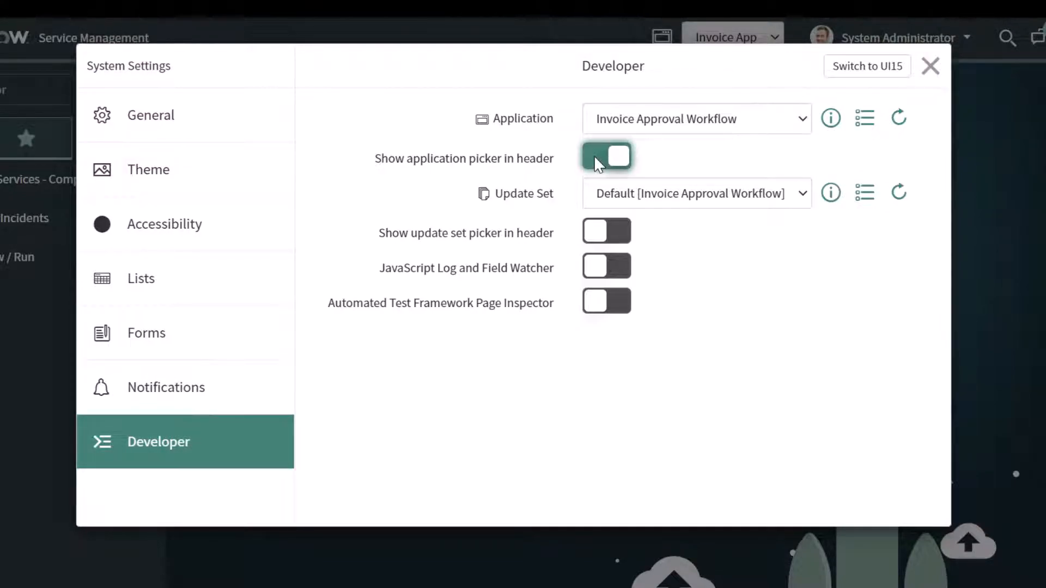
{"action": "left_click", "coordinate": [930, 66]}
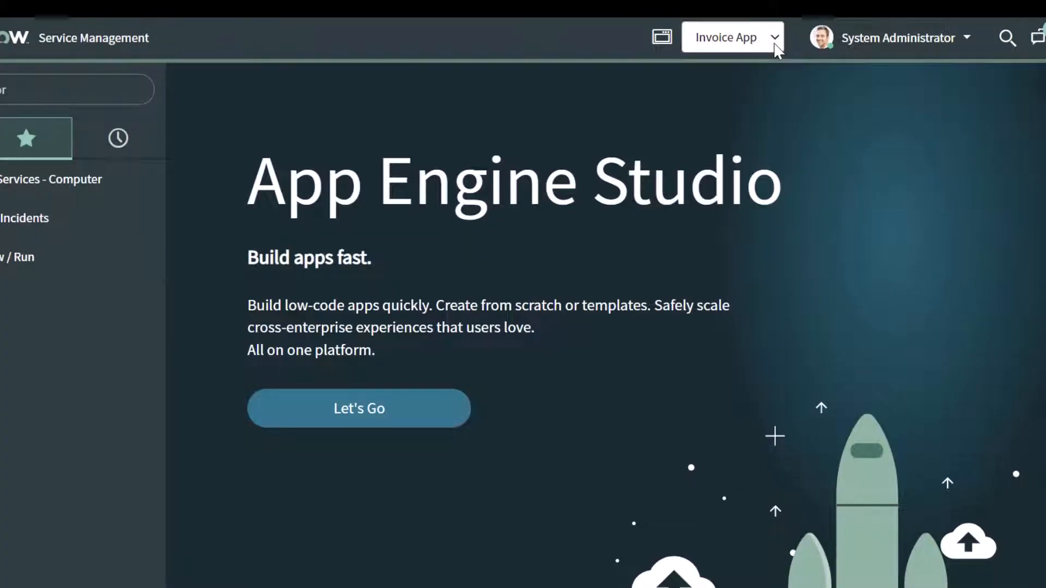
- Switch the application scope from Invoice App to Global via the header picker
{"action": "left_click", "coordinate": [733, 37]}
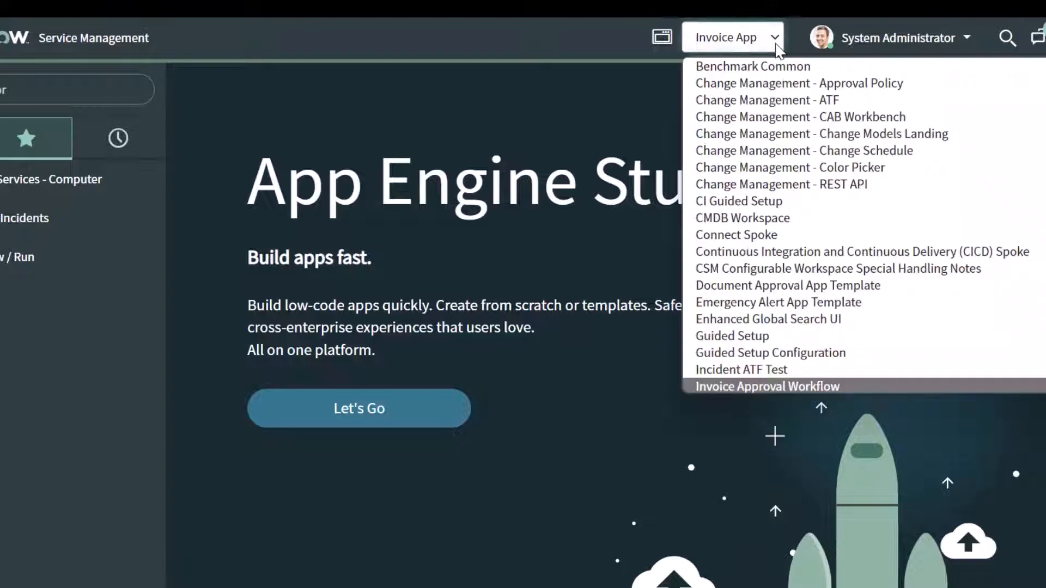
{"action": "mouse_move", "coordinate": [799, 117]}
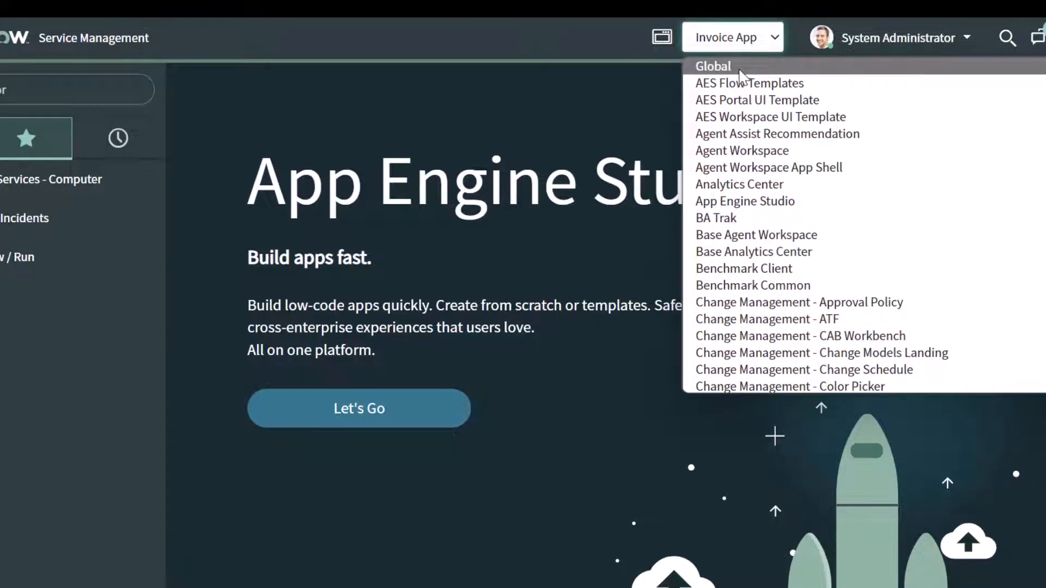
{"action": "left_click", "coordinate": [713, 66]}
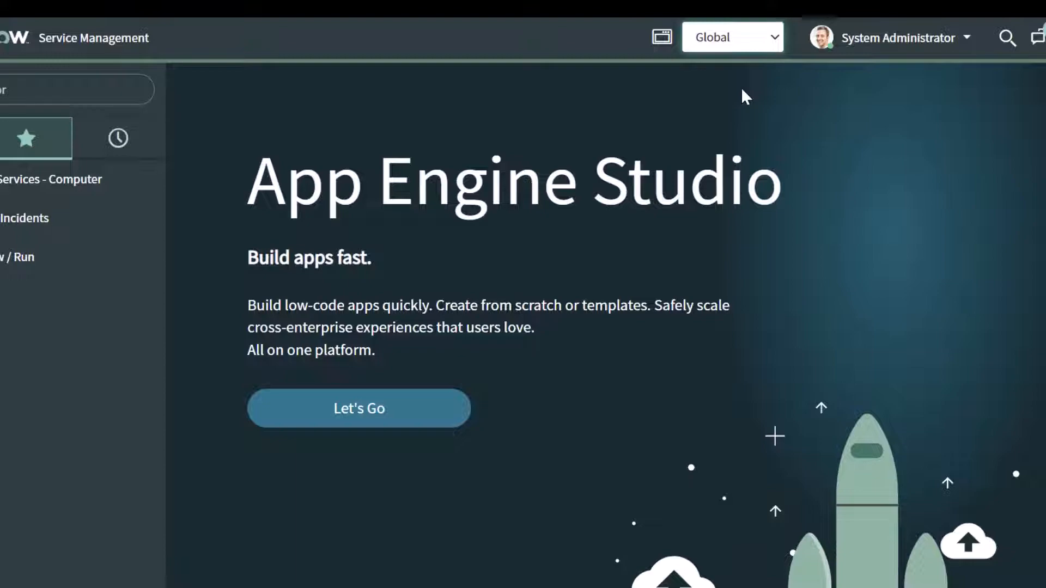
{"action": "mouse_move", "coordinate": [782, 62]}
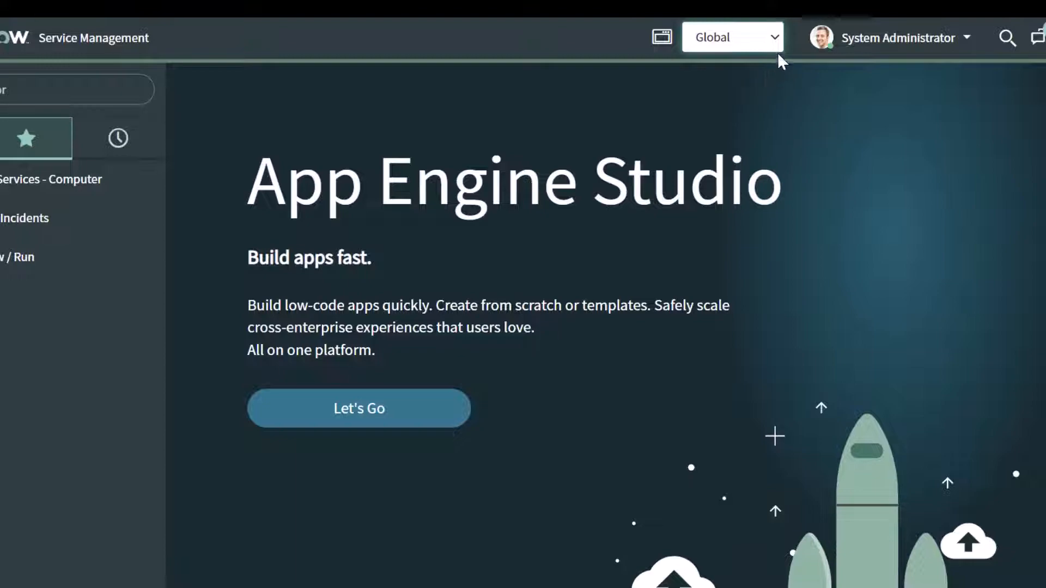
- Switch scope back to Invoice Approval Workflow and reopen System Settings to confirm
{"action": "left_click", "coordinate": [733, 37]}
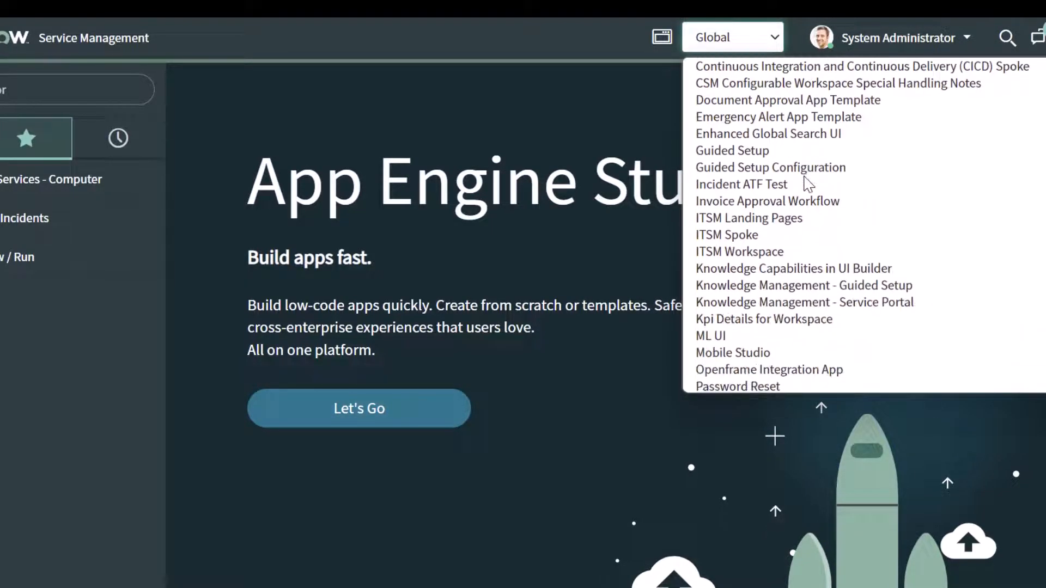
{"action": "mouse_move", "coordinate": [768, 200]}
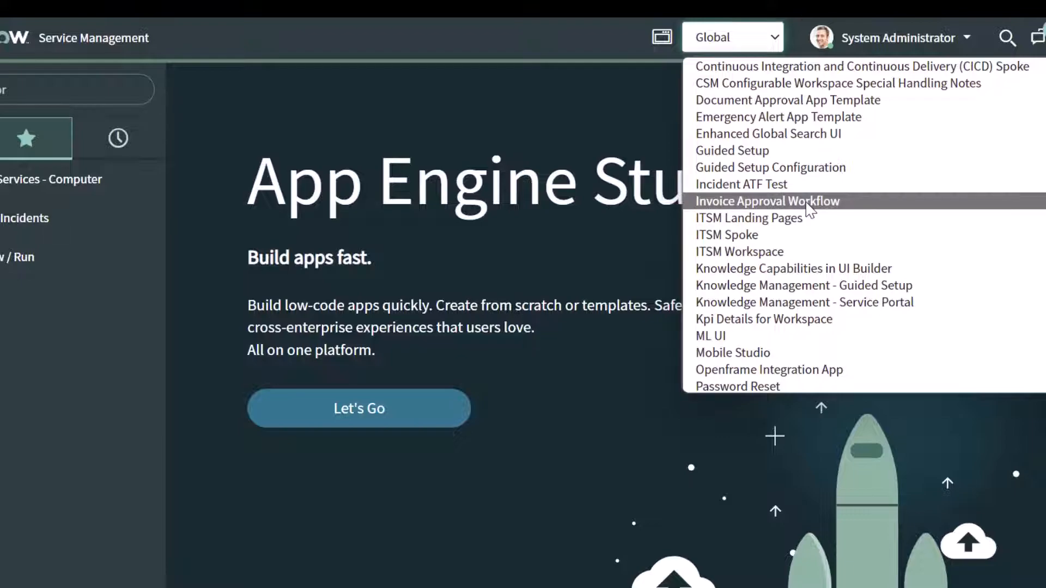
{"action": "left_click", "coordinate": [766, 200]}
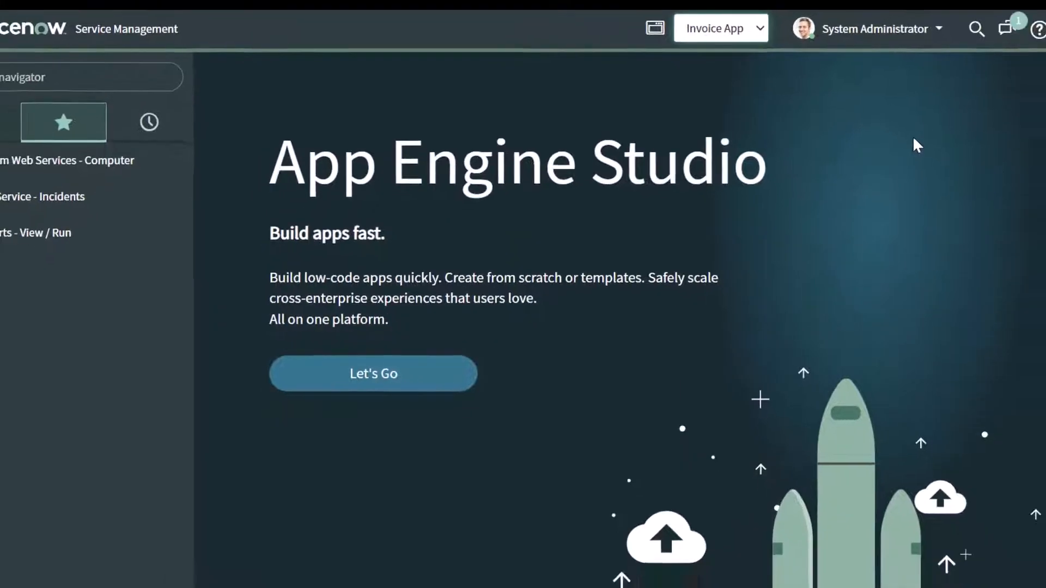
{"action": "left_click", "coordinate": [1021, 19]}
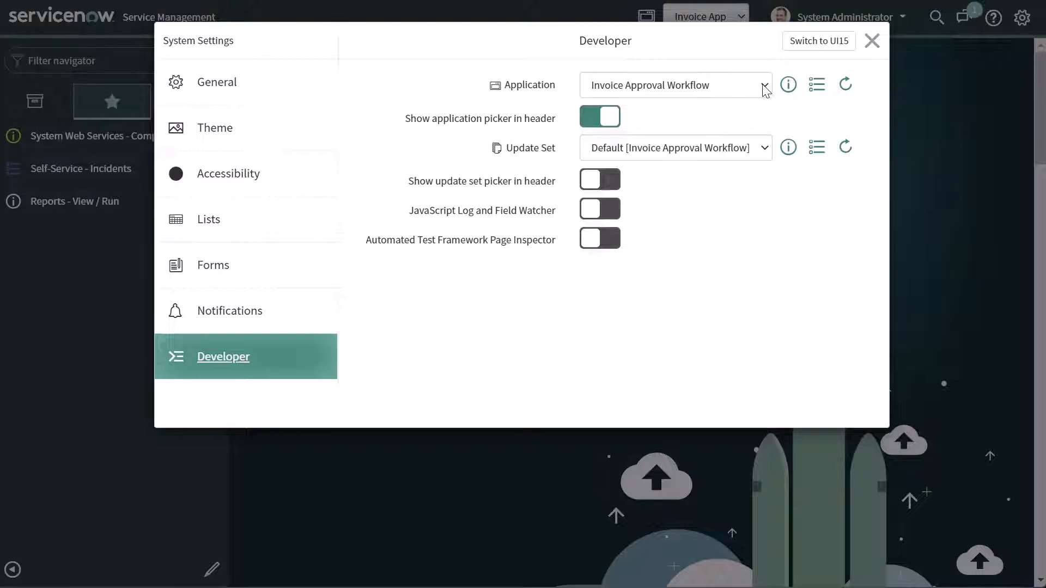
- Expand the Application dropdown in Developer settings to list available scopes
{"action": "left_click", "coordinate": [765, 85]}
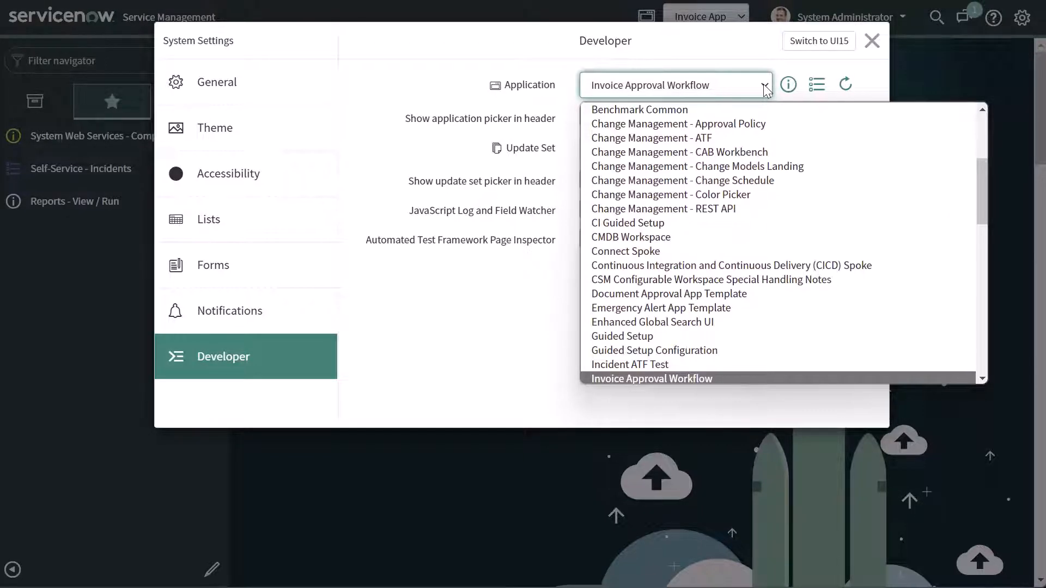
{"action": "mouse_move", "coordinate": [710, 280]}
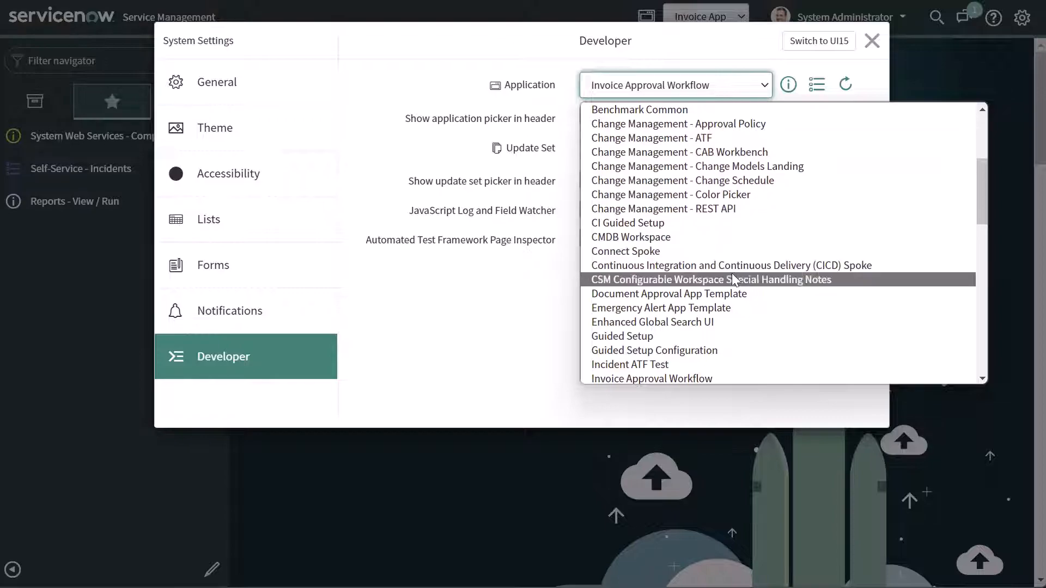
{"action": "mouse_move", "coordinate": [733, 336]}
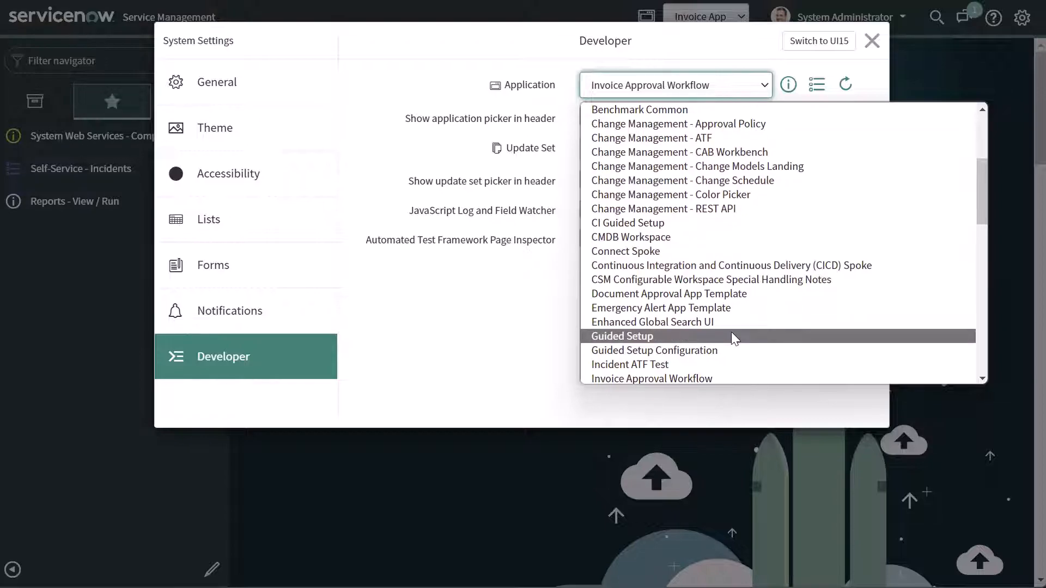